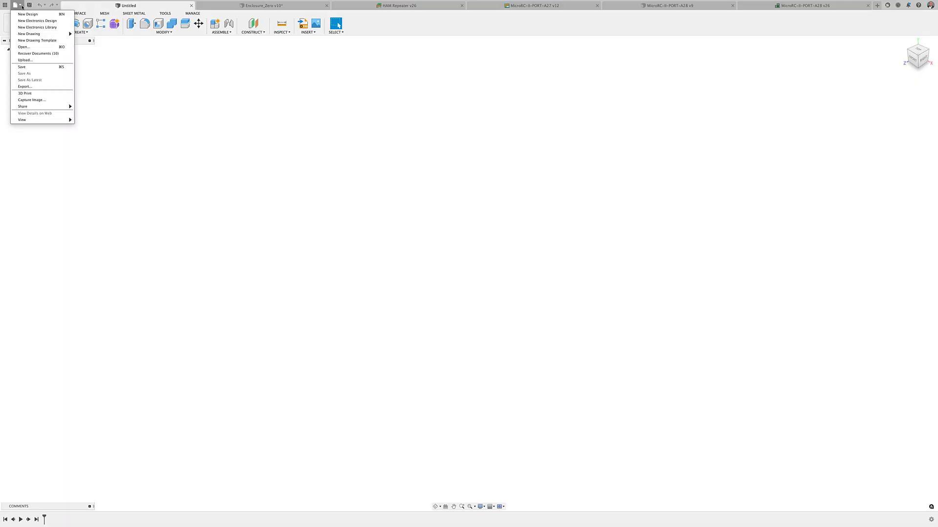
pyautogui.moveTo(37, 27)
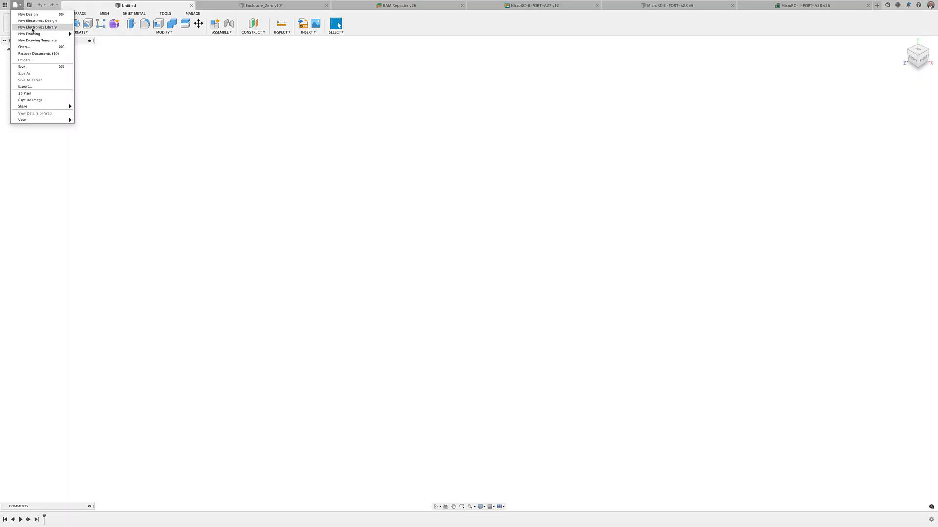
pyautogui.moveTo(421, 40)
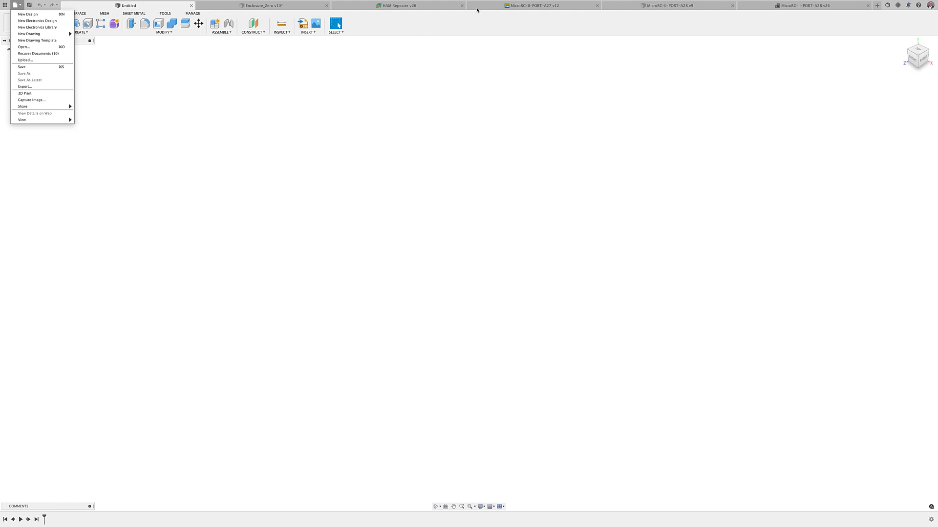
# Step: Switch to the PCB board document, review its Top Copper Gerber output, then return to the schematic
pyautogui.click(533, 6)
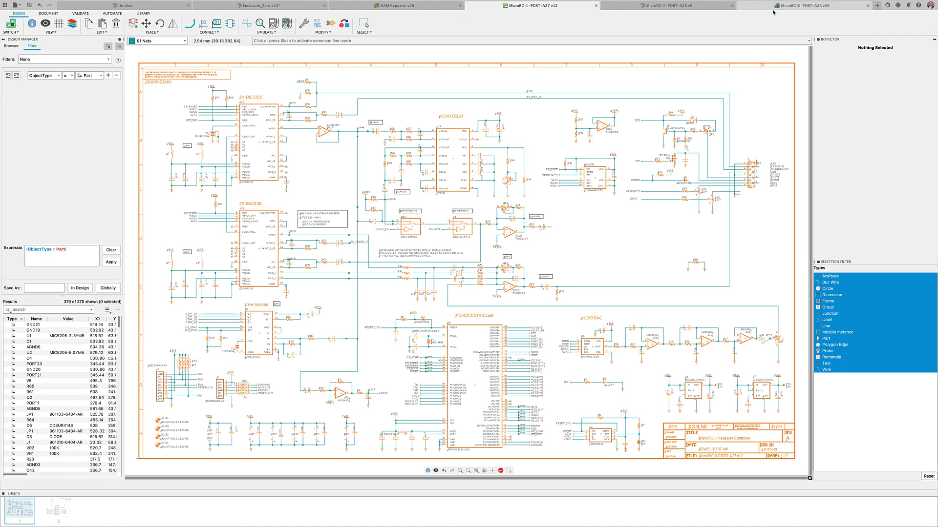
pyautogui.click(804, 6)
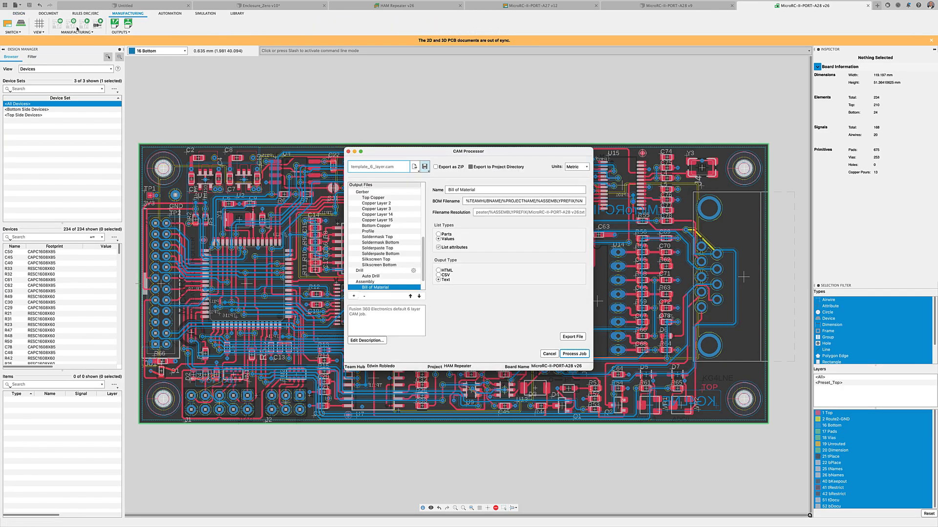
pyautogui.click(373, 197)
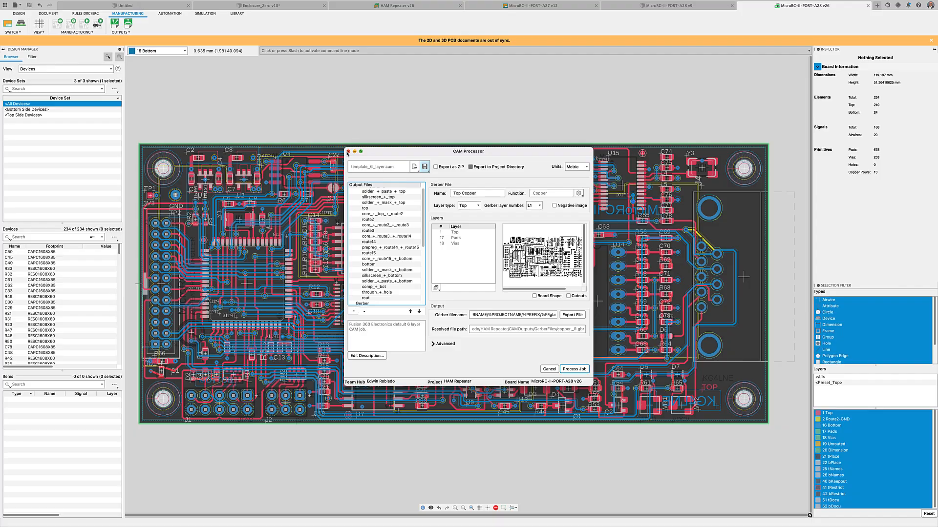
pyautogui.click(532, 6)
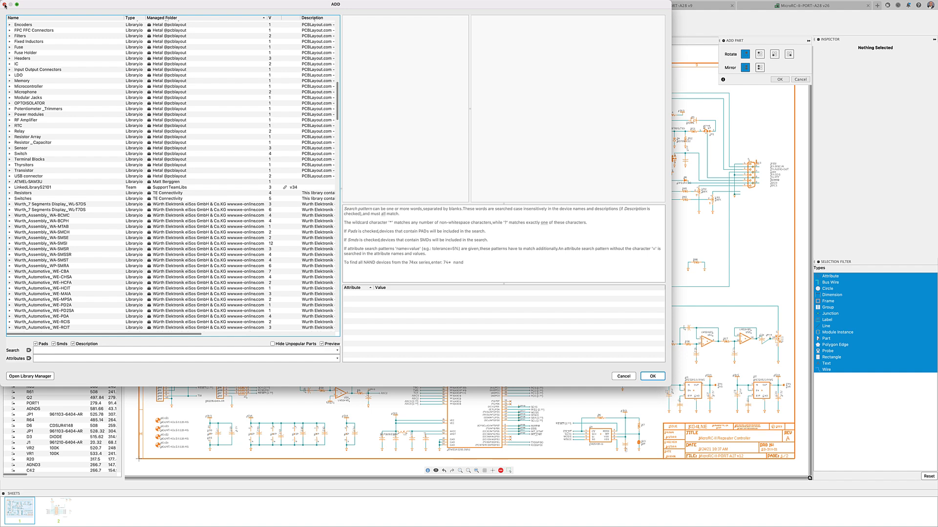
# Step: Cancel the ADD part dialog, leaving the A27 schematic without a new part
pyautogui.click(622, 376)
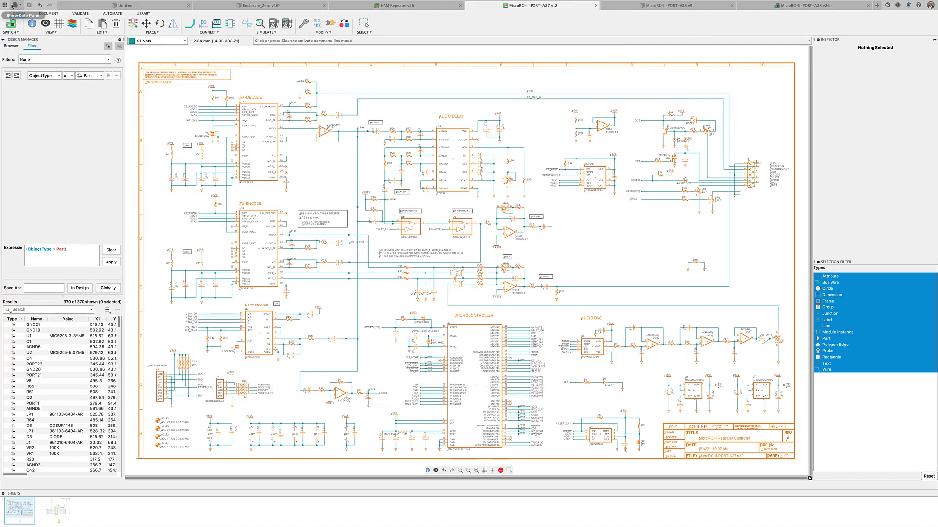
# Step: Visit the HAMRadio library's Q2-2G crystal symbol, then move on to a new package design
pyautogui.click(18, 5)
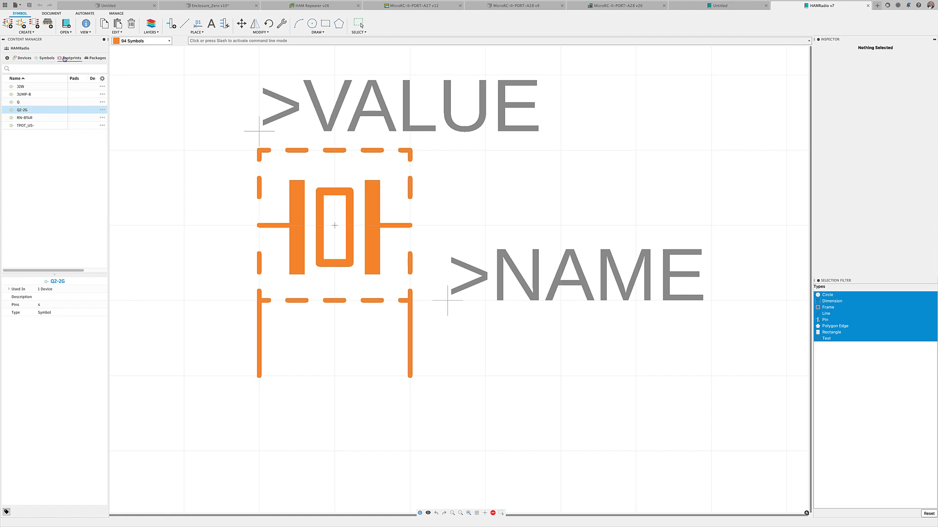
pyautogui.click(826, 5)
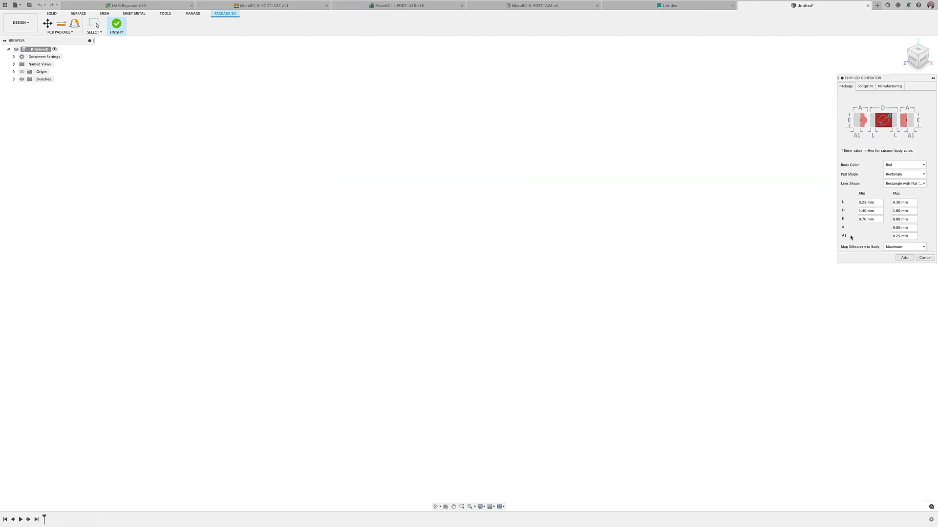
pyautogui.moveTo(895, 258)
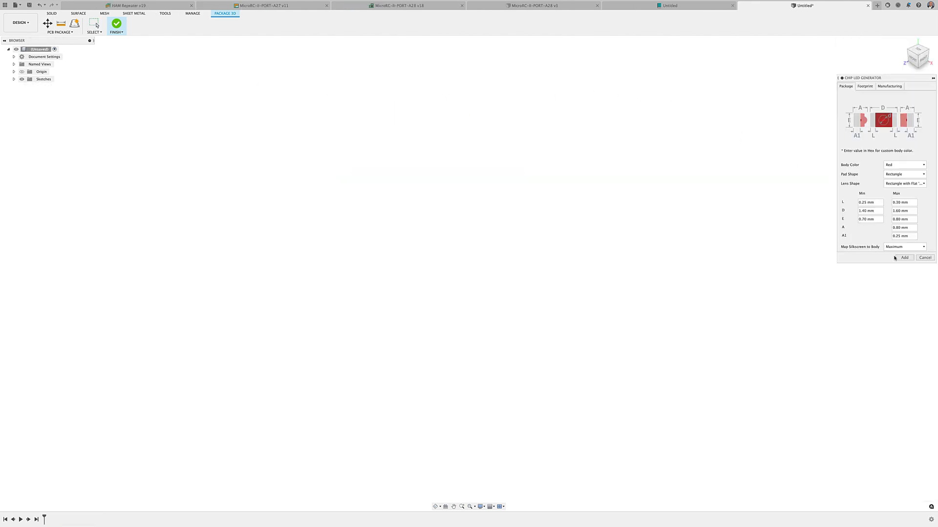
# Step: Add the red chip LED package, then generate a single-row surface-mount male pin header
pyautogui.click(903, 257)
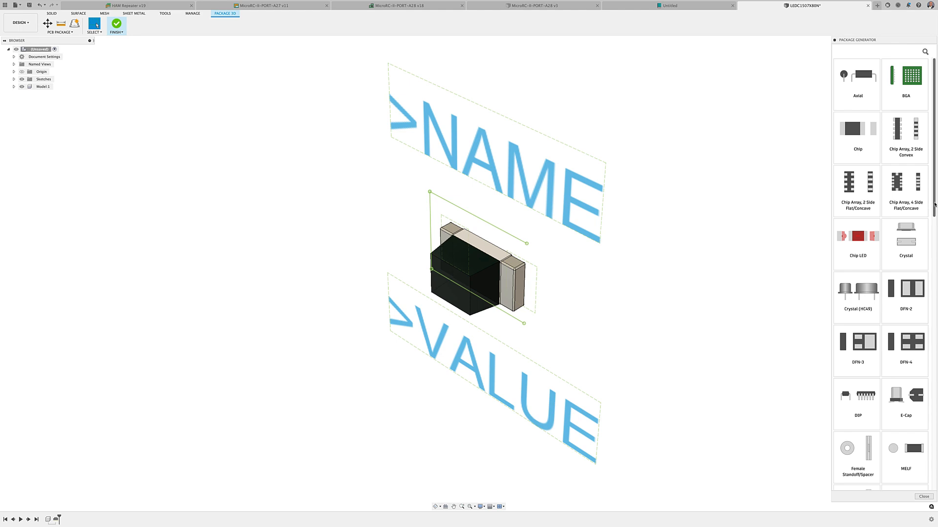
pyautogui.scroll(-3)
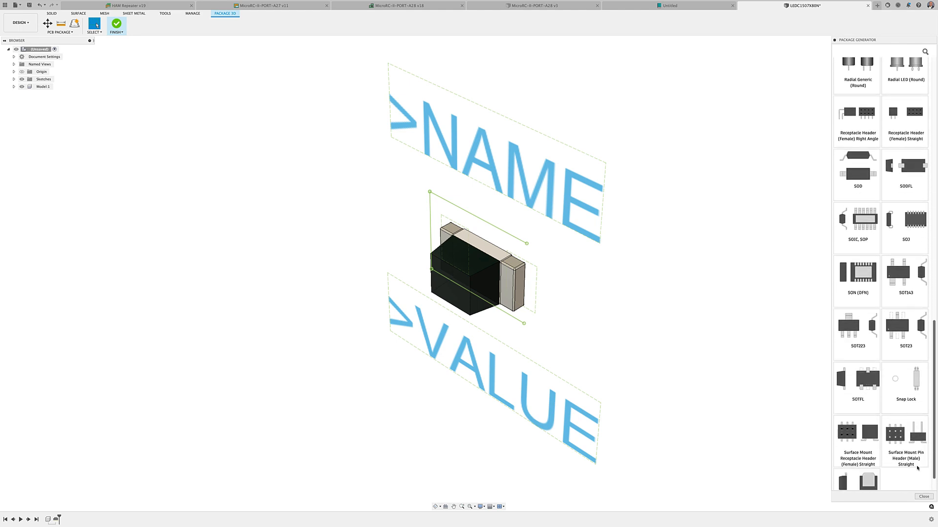
pyautogui.click(923, 496)
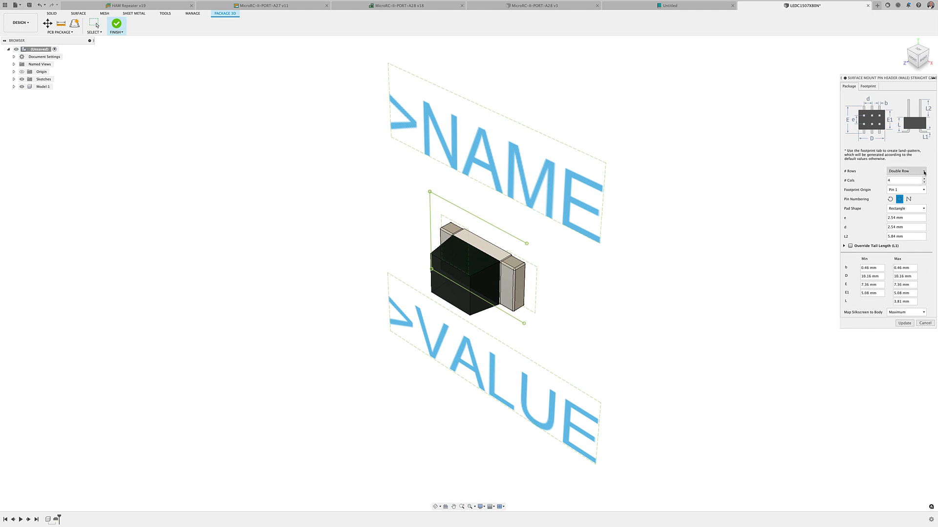
pyautogui.click(905, 171)
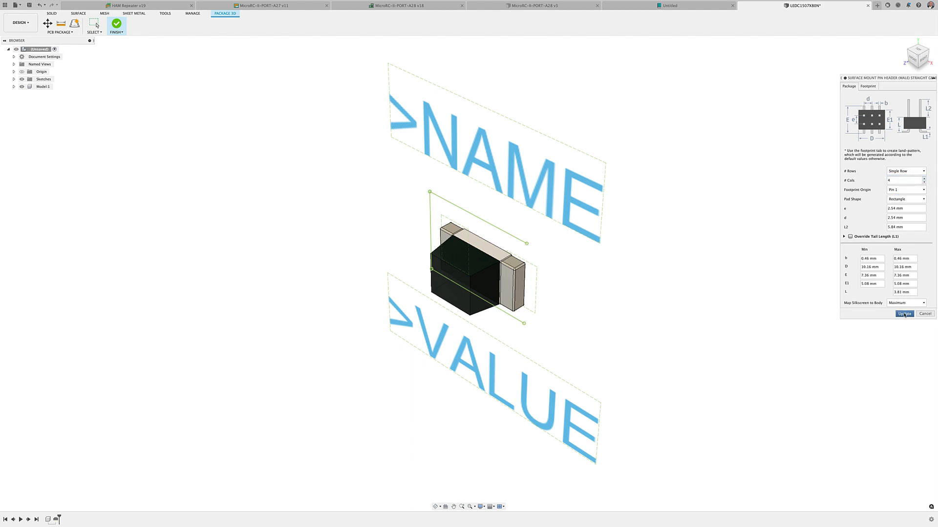
pyautogui.click(904, 314)
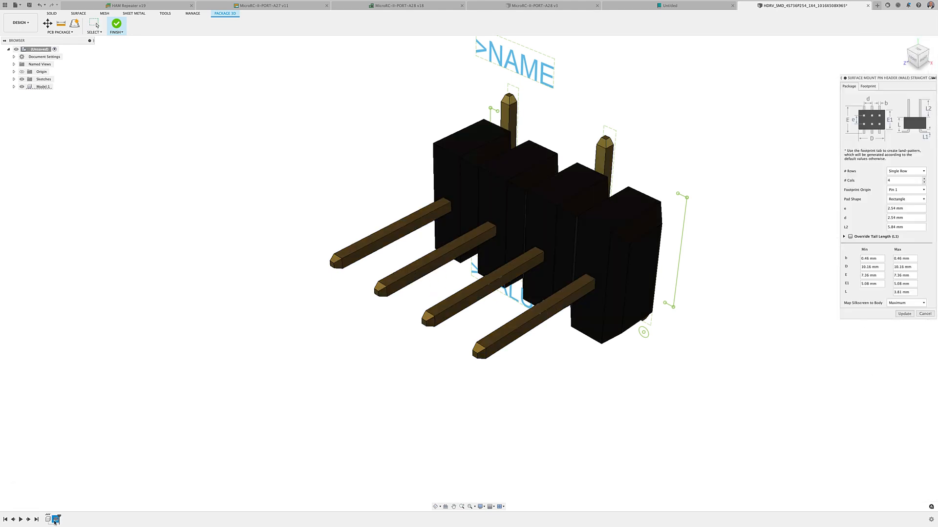
pyautogui.moveTo(907, 170)
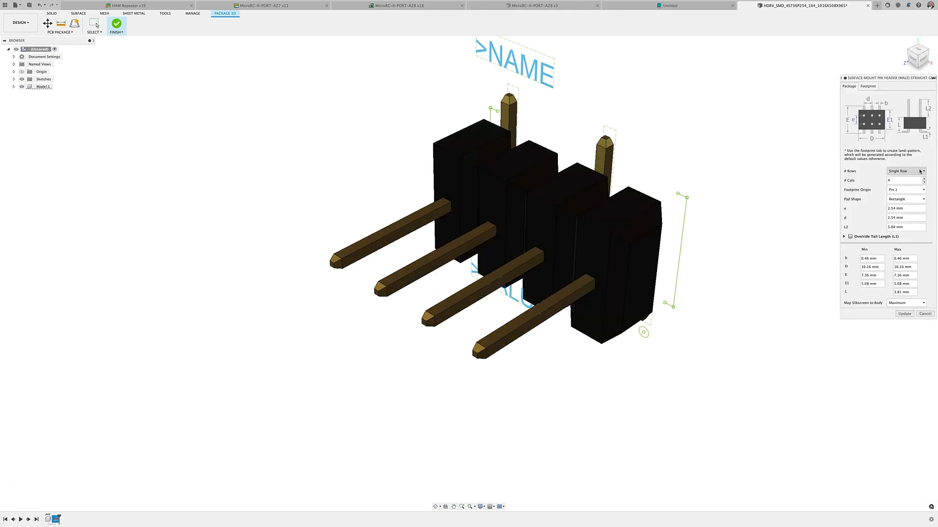
# Step: Switch the pin header to double row and rebuild the package model
pyautogui.click(904, 170)
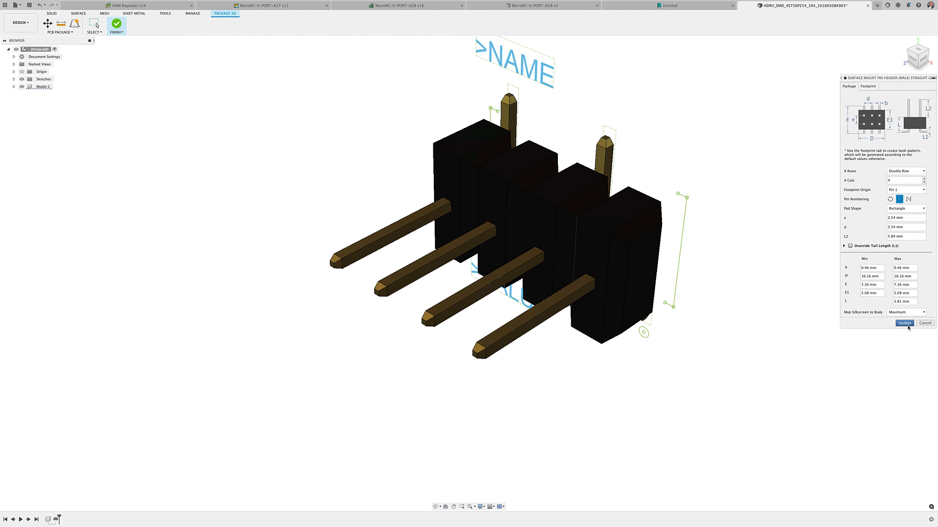
pyautogui.click(903, 324)
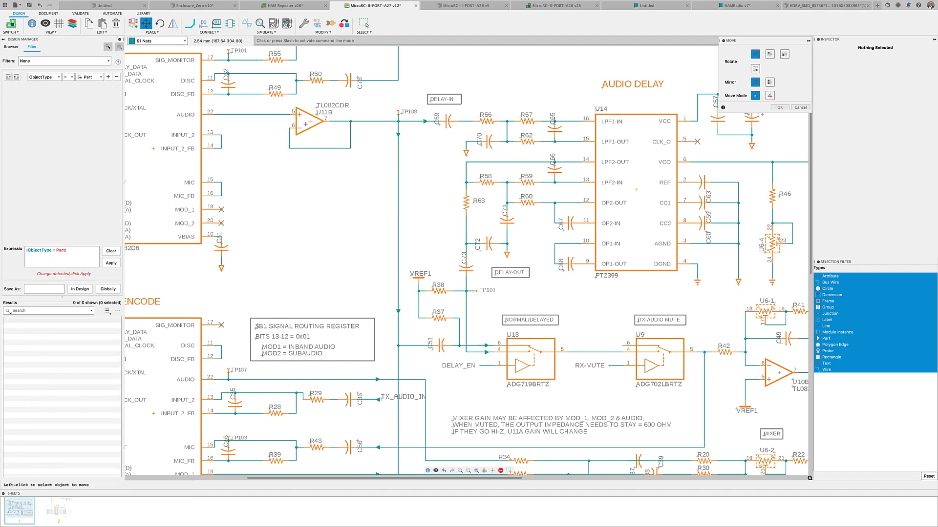
pyautogui.moveTo(512, 344)
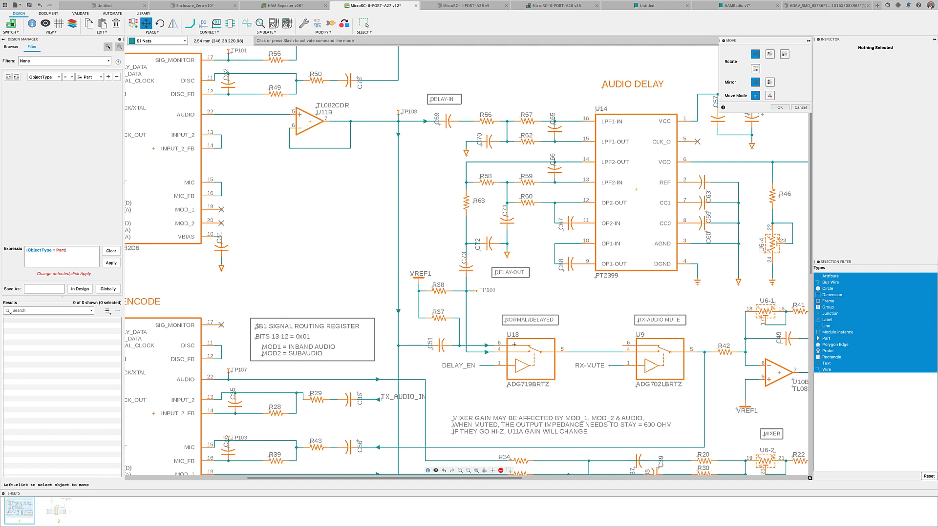
# Step: Pick up switch U13 in the audio delay section and set it back in place, then go to the A28 board
pyautogui.click(529, 346)
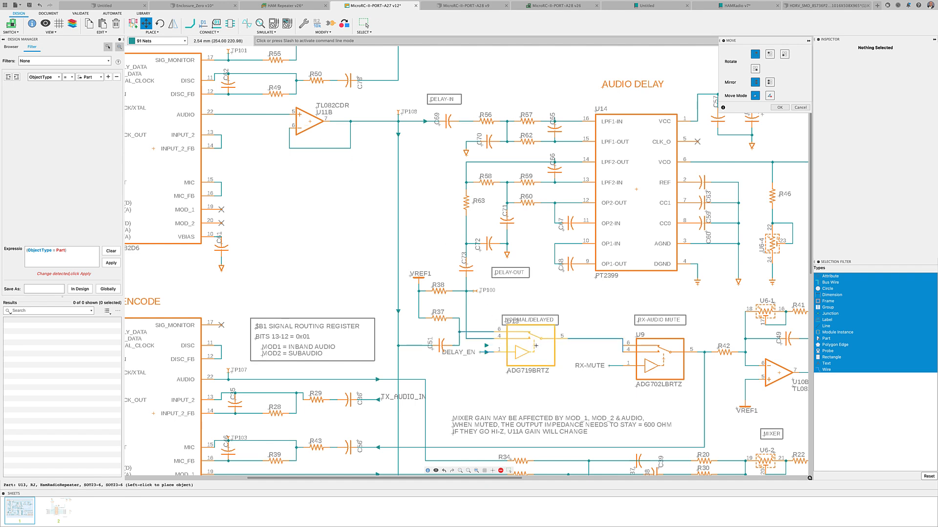
pyautogui.click(529, 353)
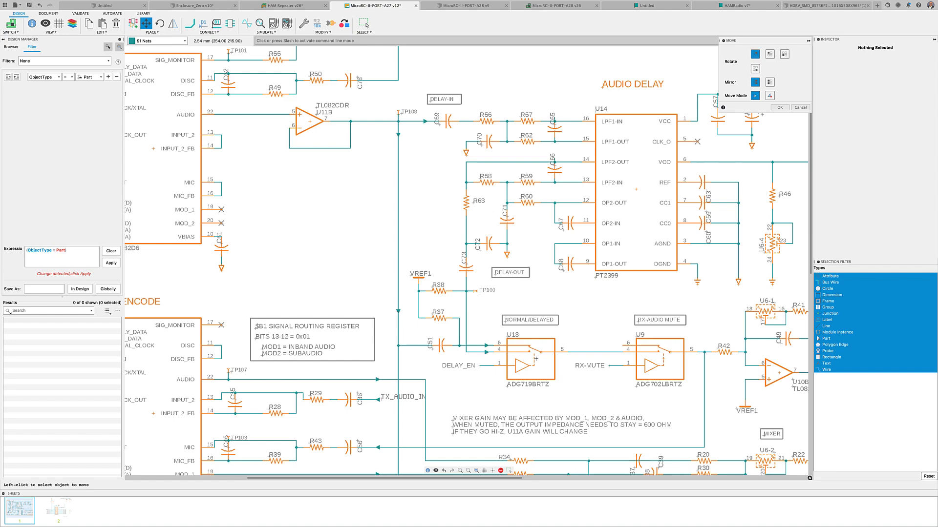
pyautogui.moveTo(535, 358)
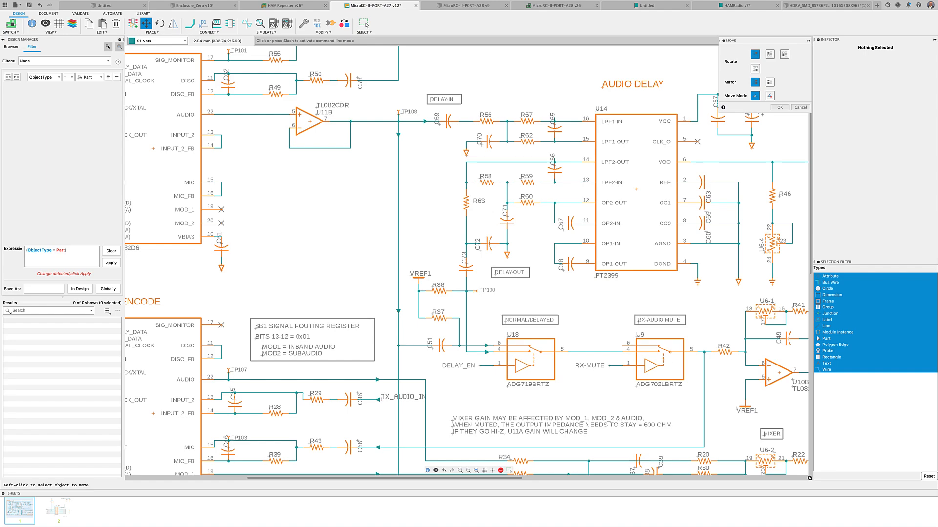
pyautogui.click(405, 6)
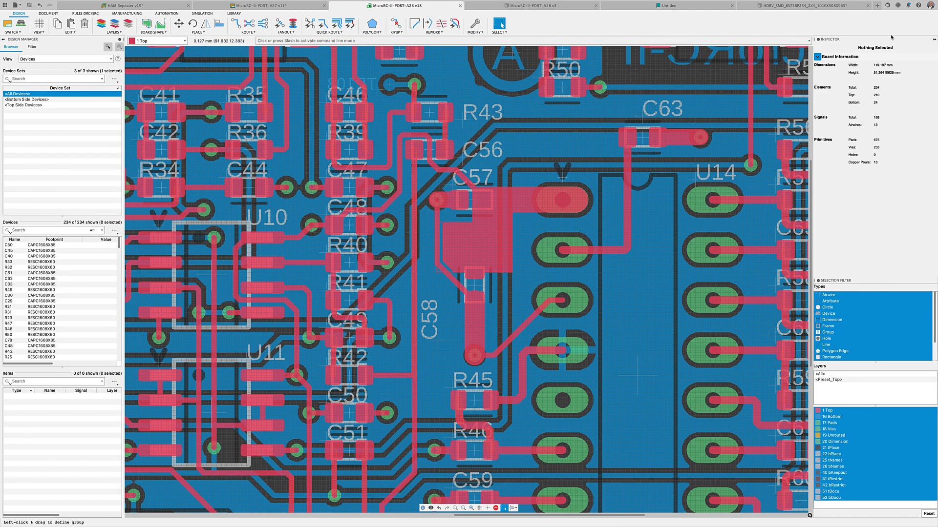
# Step: Review and confirm the electronics colour preferences for pad and via layers
pyautogui.click(927, 6)
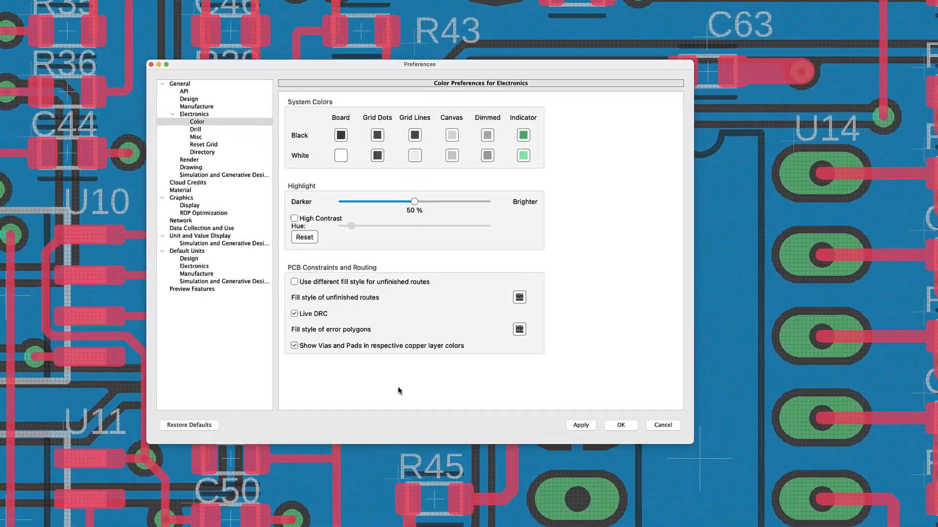
pyautogui.click(595, 369)
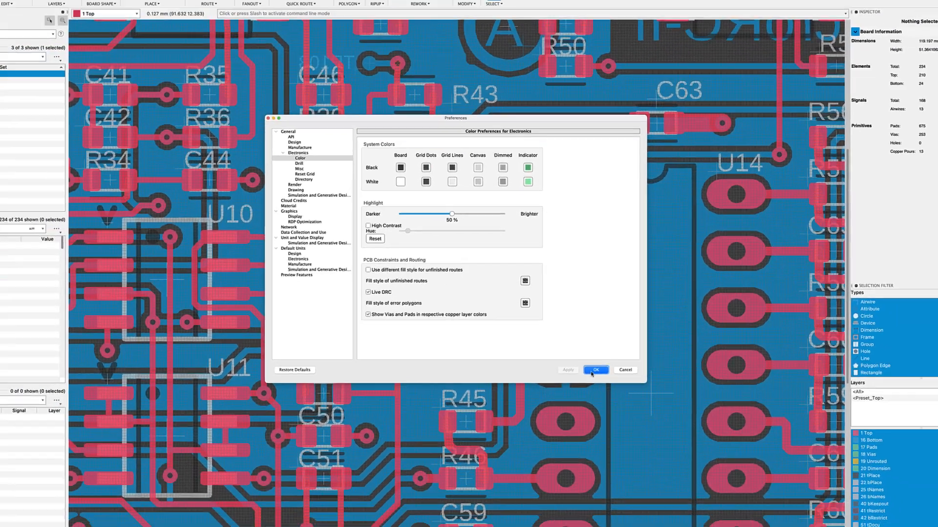
pyautogui.click(595, 369)
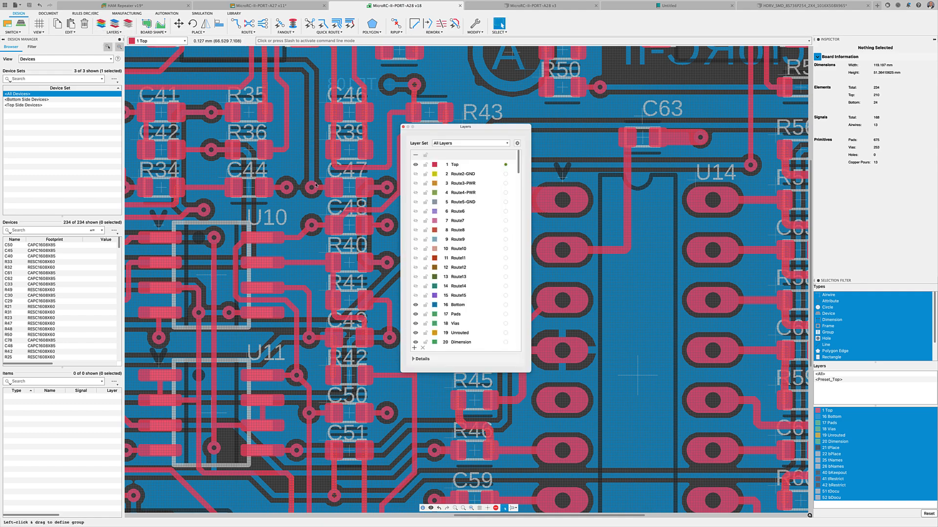
# Step: Turn on the Route2-GND ground plane layer and choose a polygon pour option
pyautogui.click(460, 174)
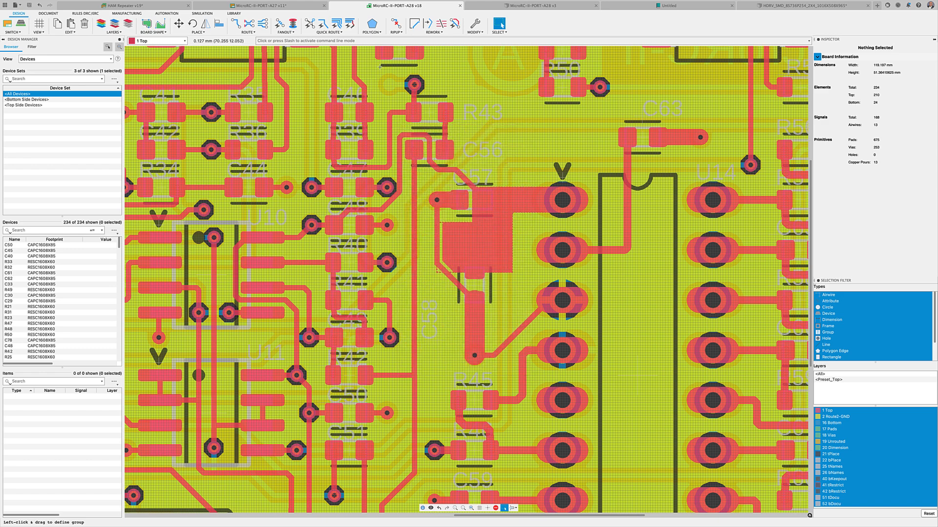
pyautogui.click(371, 26)
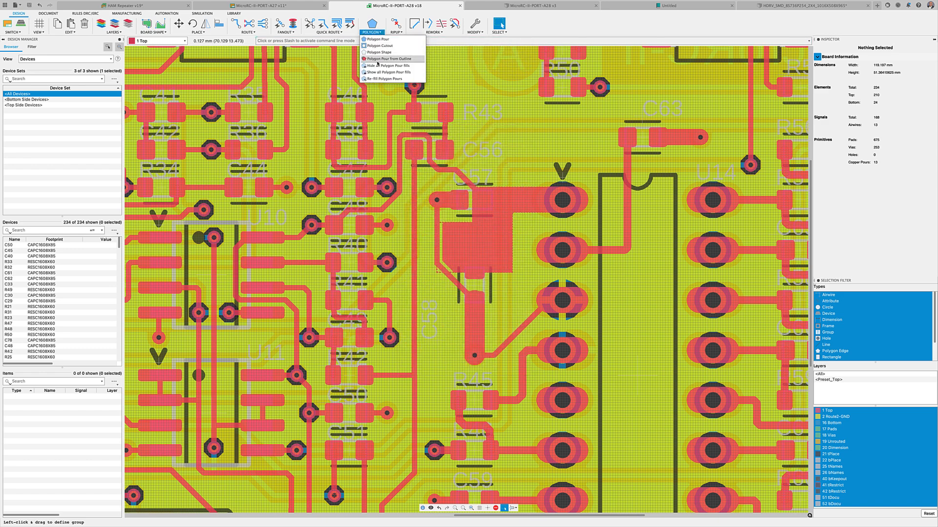
pyautogui.click(387, 65)
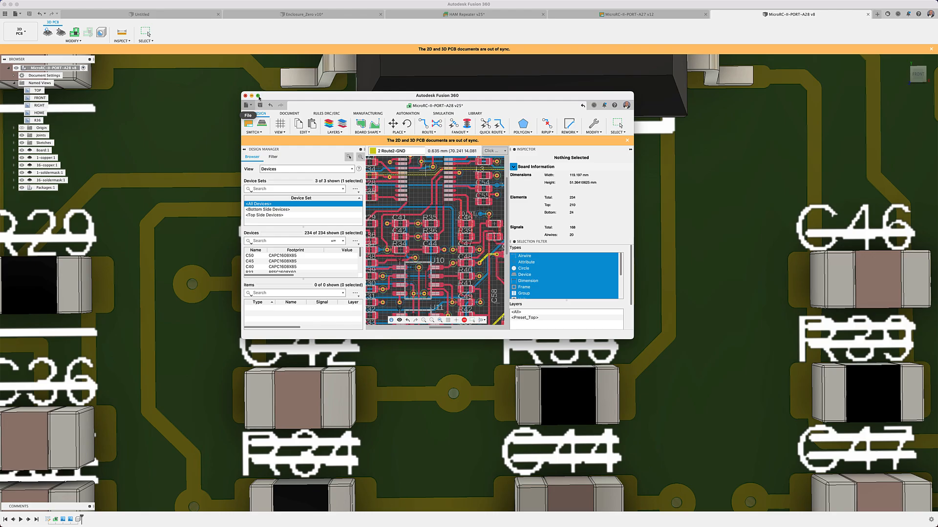
# Step: Tile the 2D board editor beside the 3D PCB, confirm the grid settings, and start the Move command
pyautogui.click(258, 96)
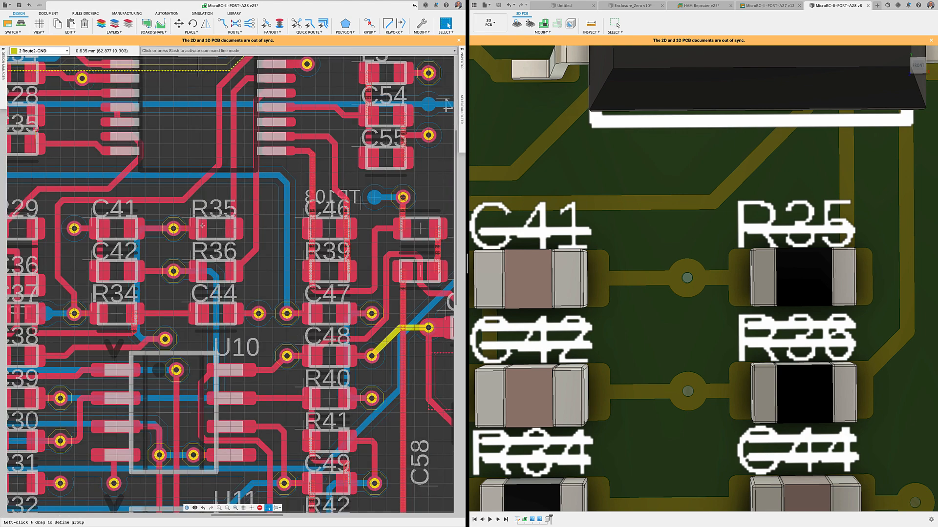
pyautogui.scroll(3)
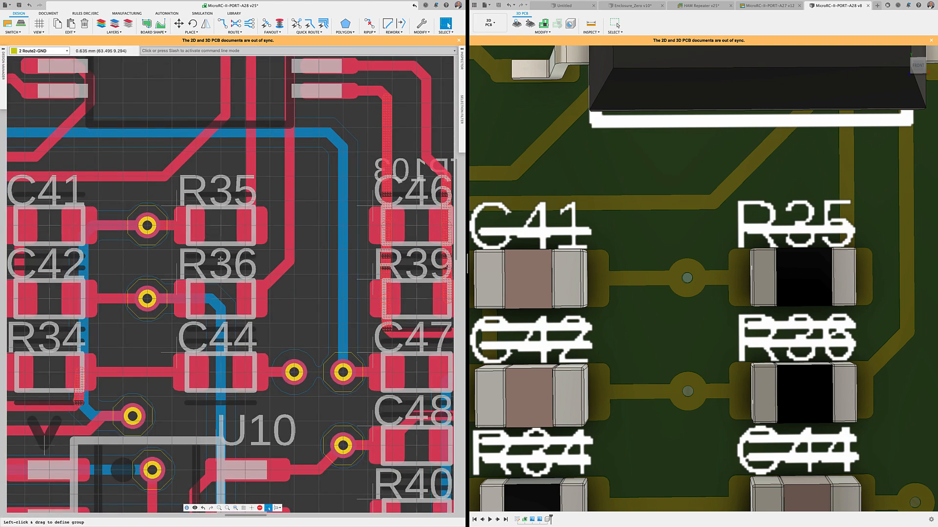
pyautogui.moveTo(243, 508)
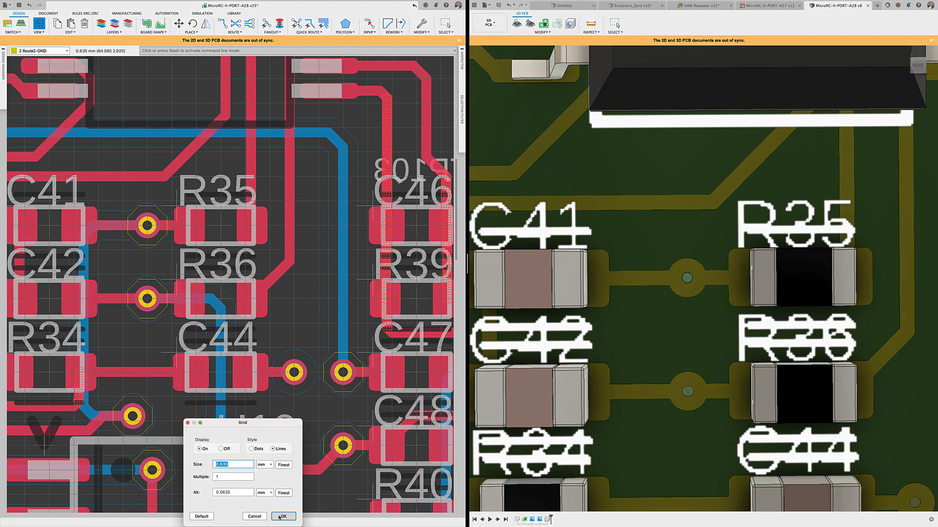
pyautogui.click(282, 516)
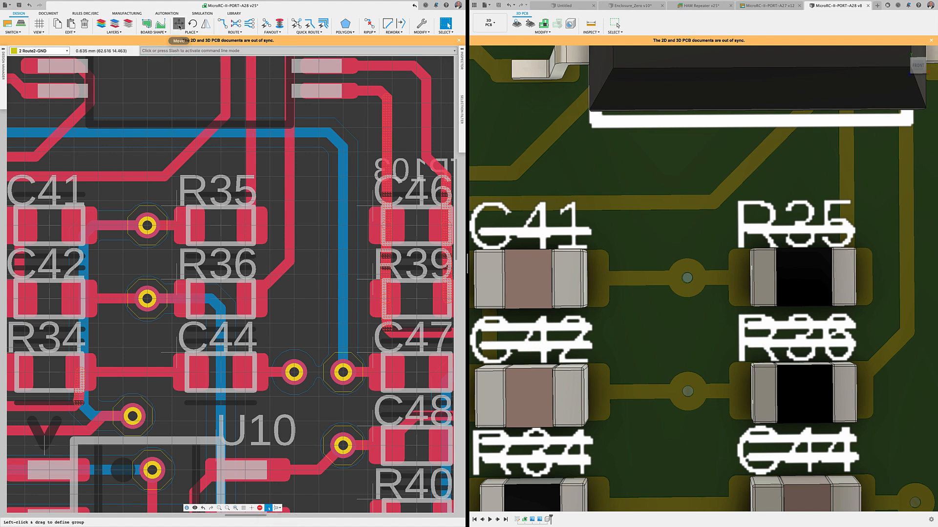
pyautogui.click(190, 23)
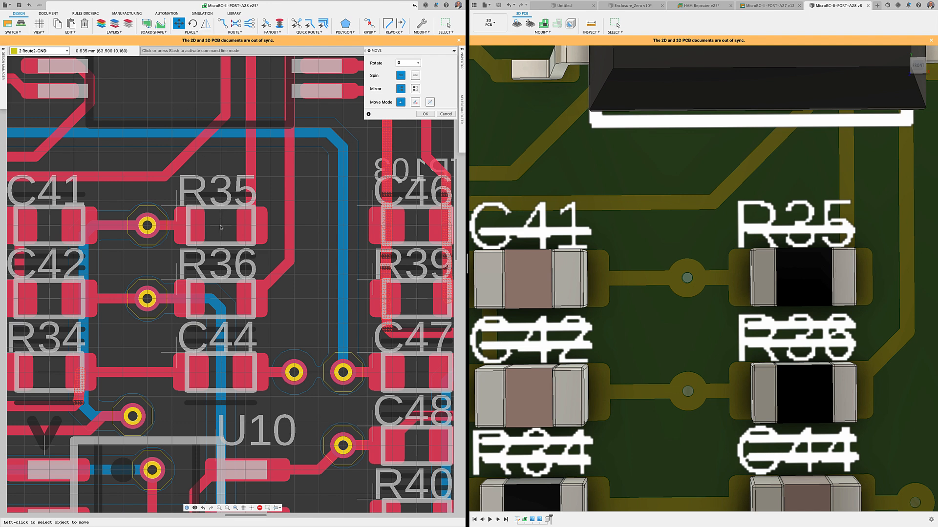
# Step: Move resistor R35 on the 3D PCB and drop it at a grid-snapped position
pyautogui.click(221, 215)
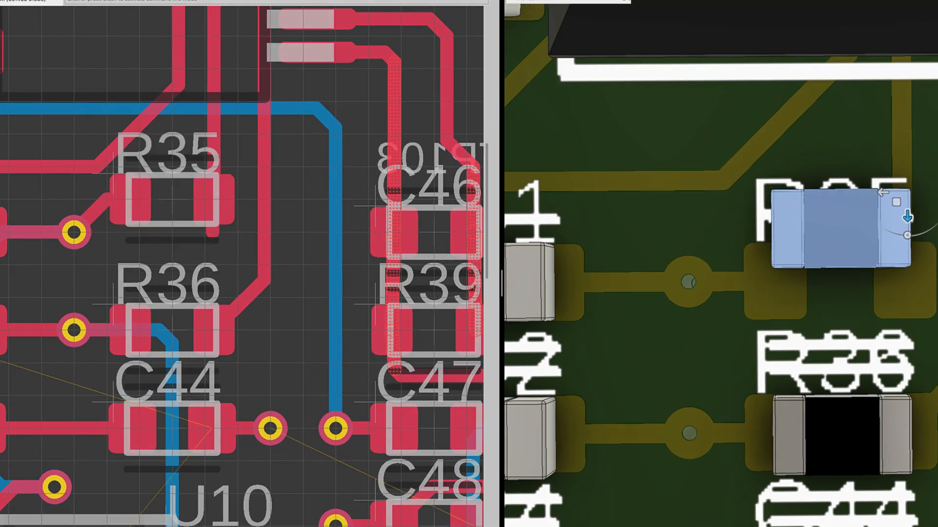
pyautogui.click(528, 13)
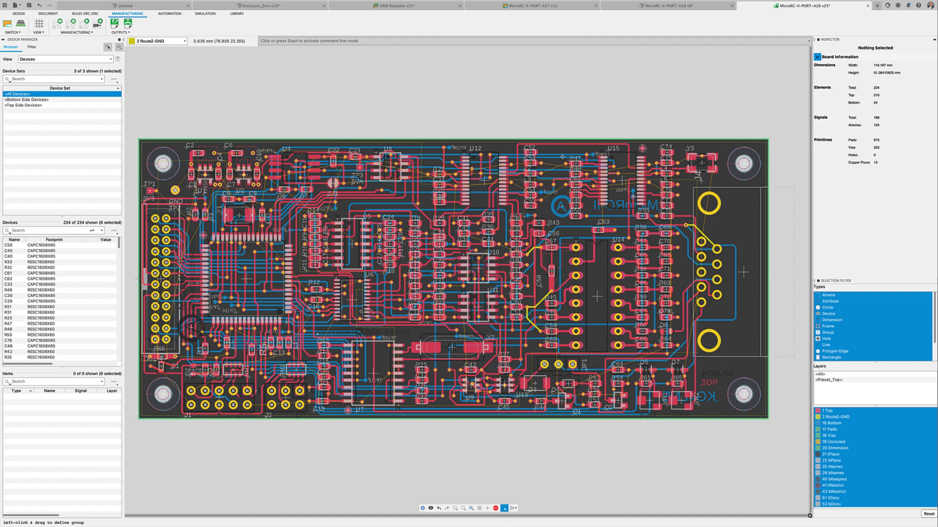
pyautogui.moveTo(148, 84)
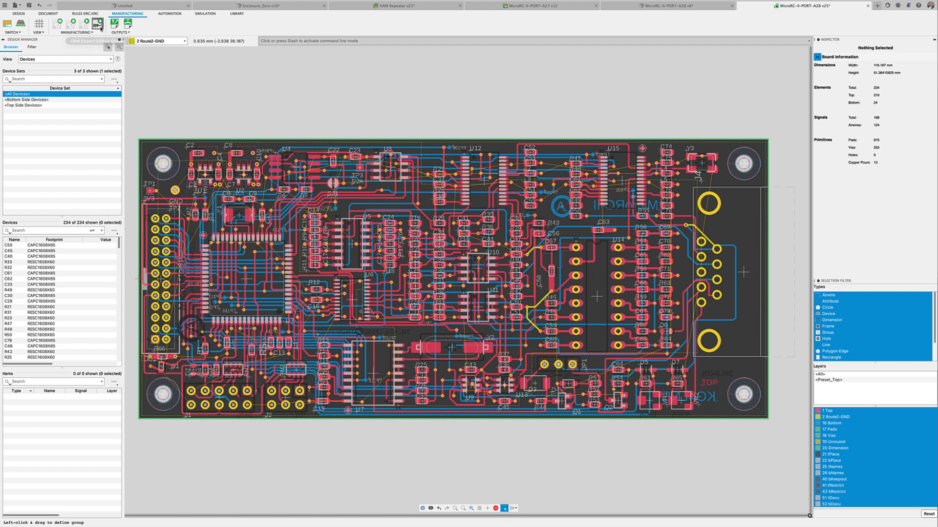
# Step: Review the compressed ODB++ output's name, type and location, then cancel without saving
pyautogui.click(96, 23)
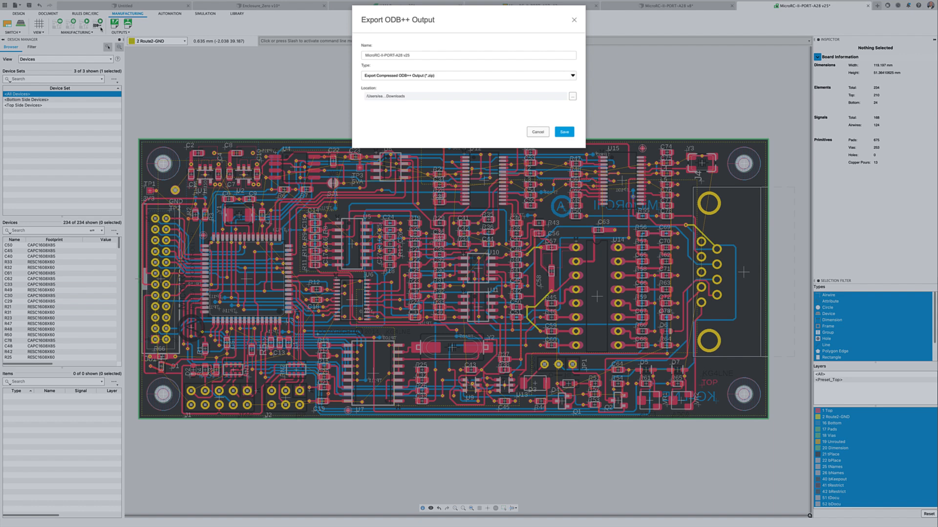
pyautogui.moveTo(537, 132)
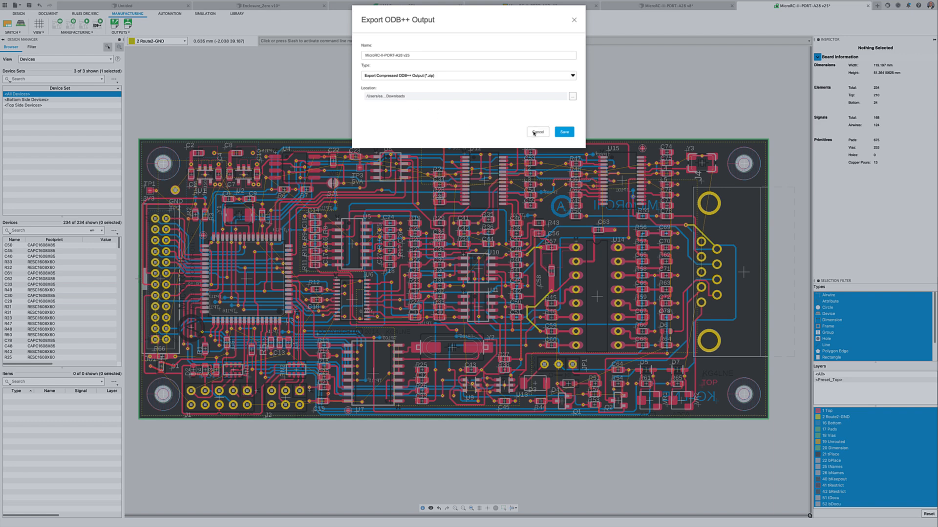
pyautogui.click(562, 132)
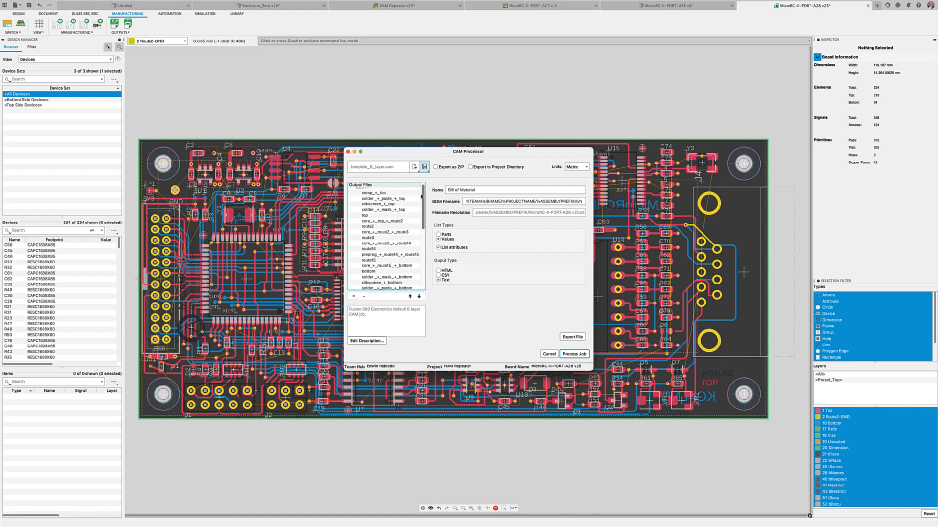
# Step: Check the route2 and route3 layer outputs, process the ODB++ CAM job successfully, and close the processor
pyautogui.click(368, 230)
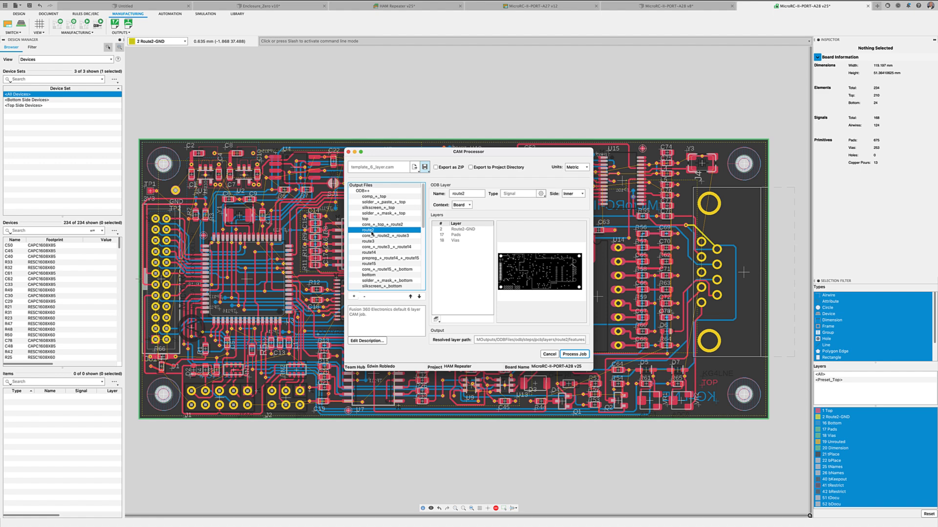
pyautogui.click(368, 241)
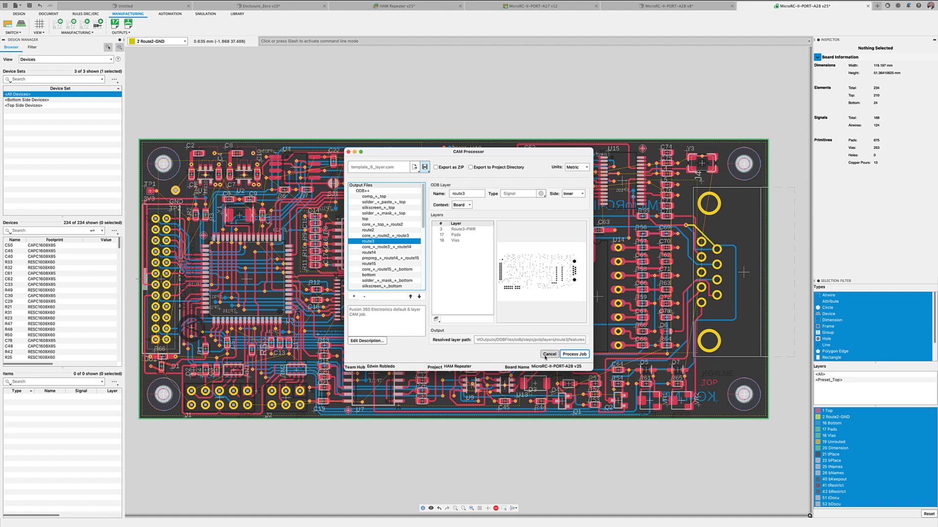
pyautogui.click(573, 354)
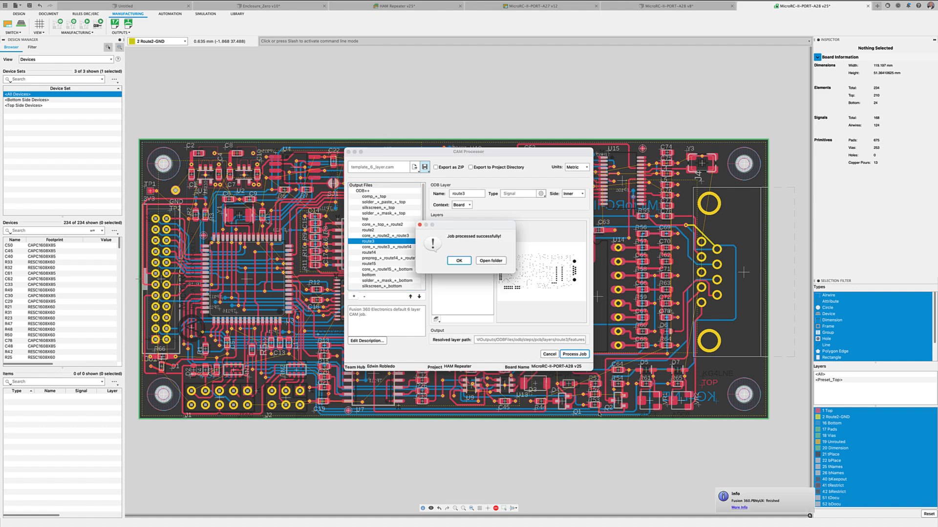
pyautogui.click(459, 260)
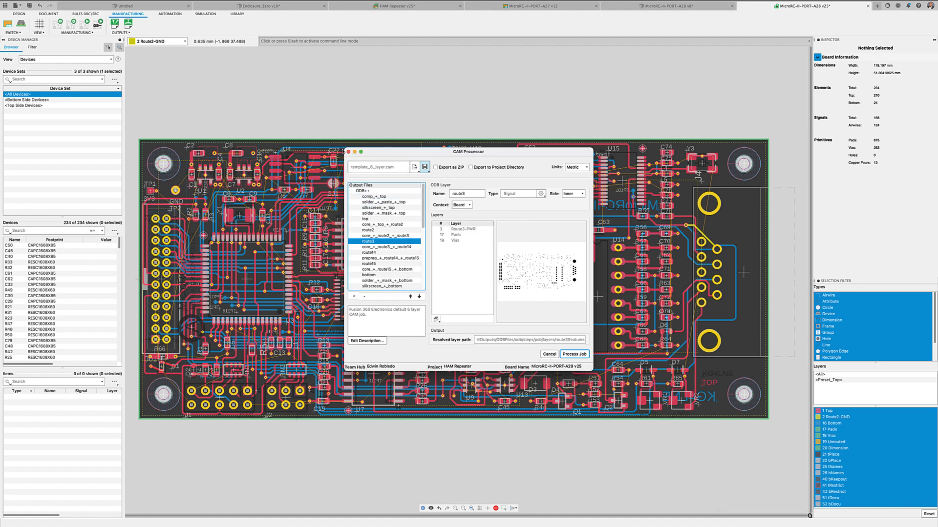
pyautogui.click(548, 353)
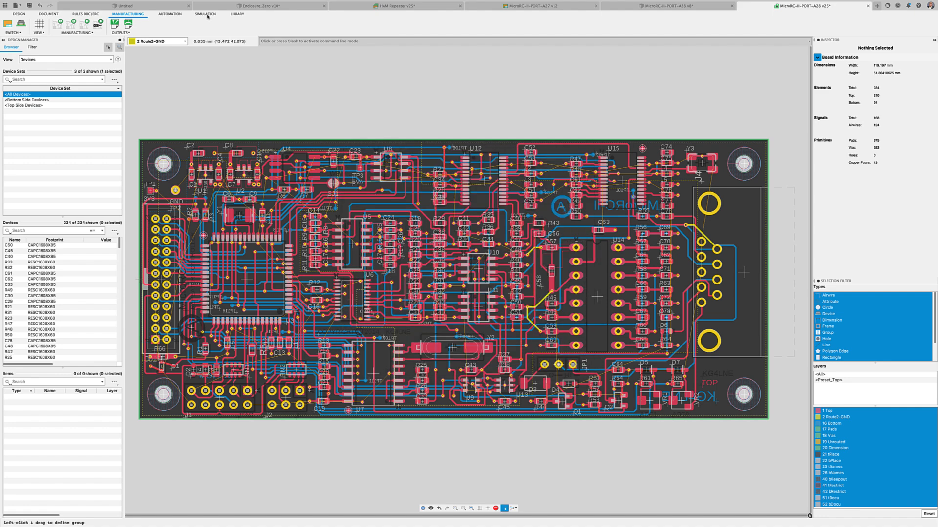
# Step: Start the Ansys PCB data export from the Simulation tools, showing the .edb export form
pyautogui.click(204, 14)
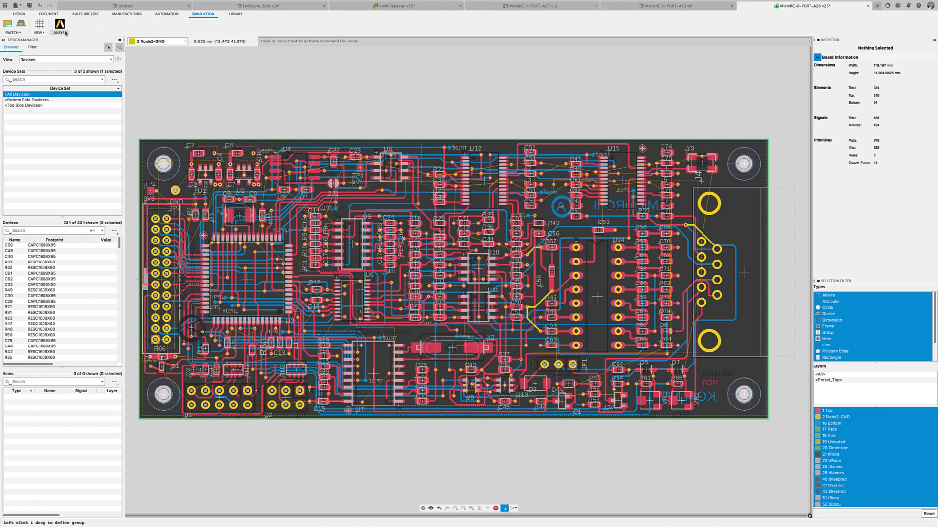
pyautogui.click(58, 26)
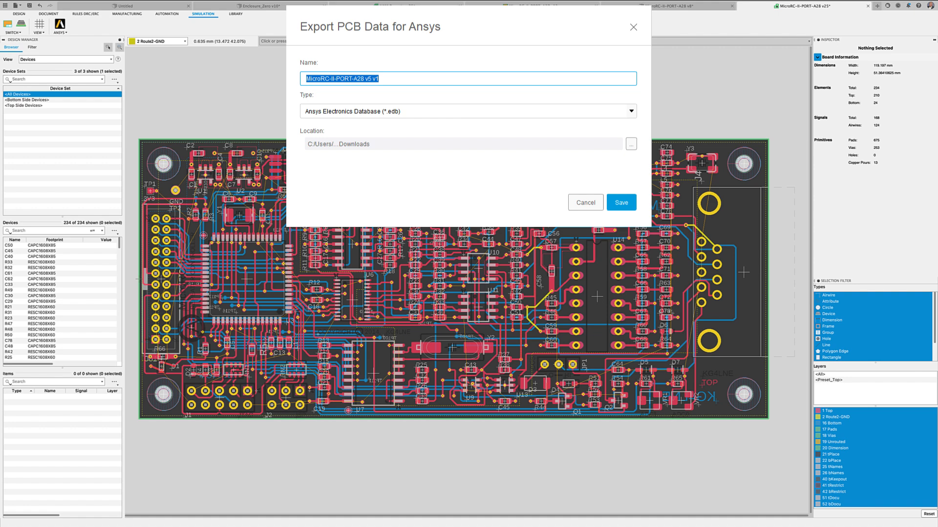
pyautogui.moveTo(223, 100)
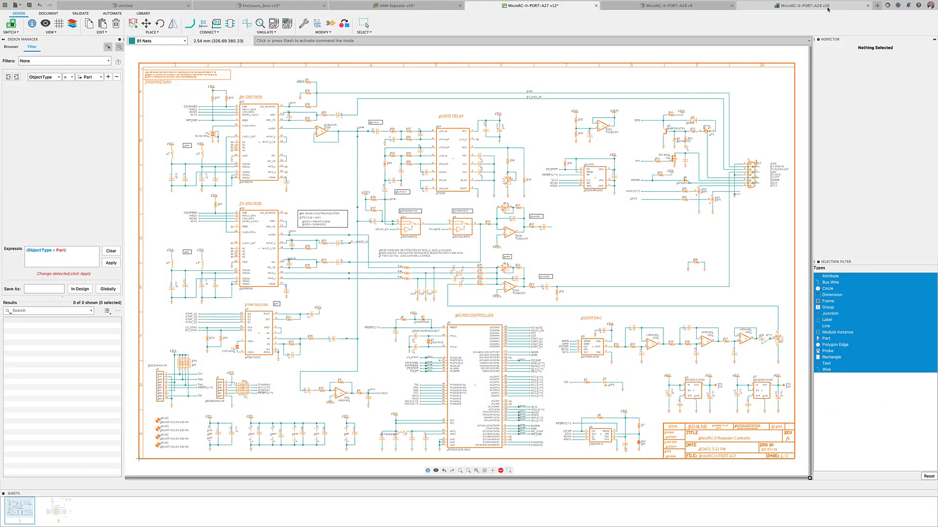
# Step: Switch to the A28 board layout and then to its 3D PCB model
pyautogui.click(806, 6)
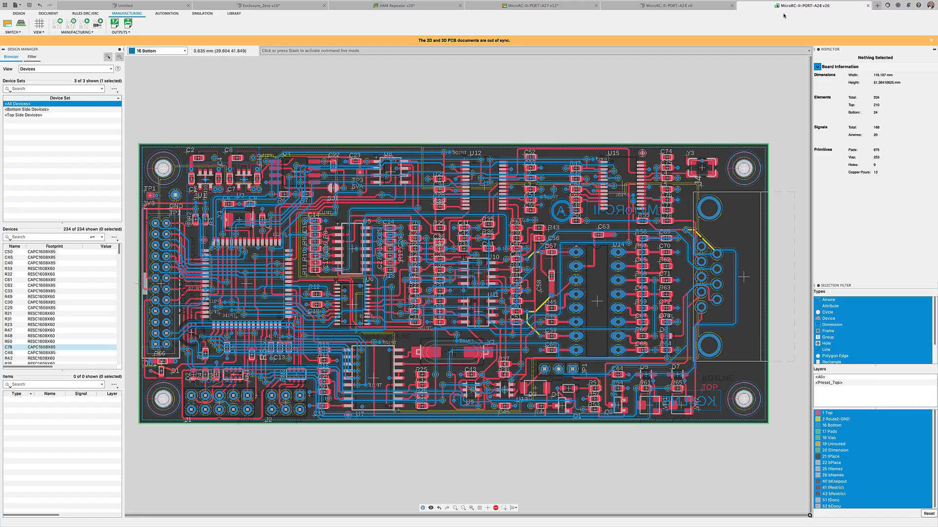
pyautogui.click(667, 6)
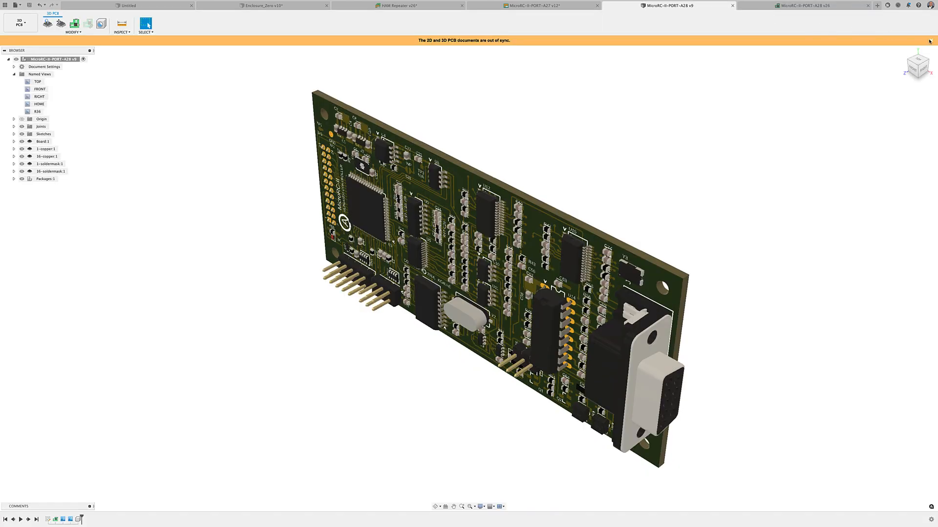